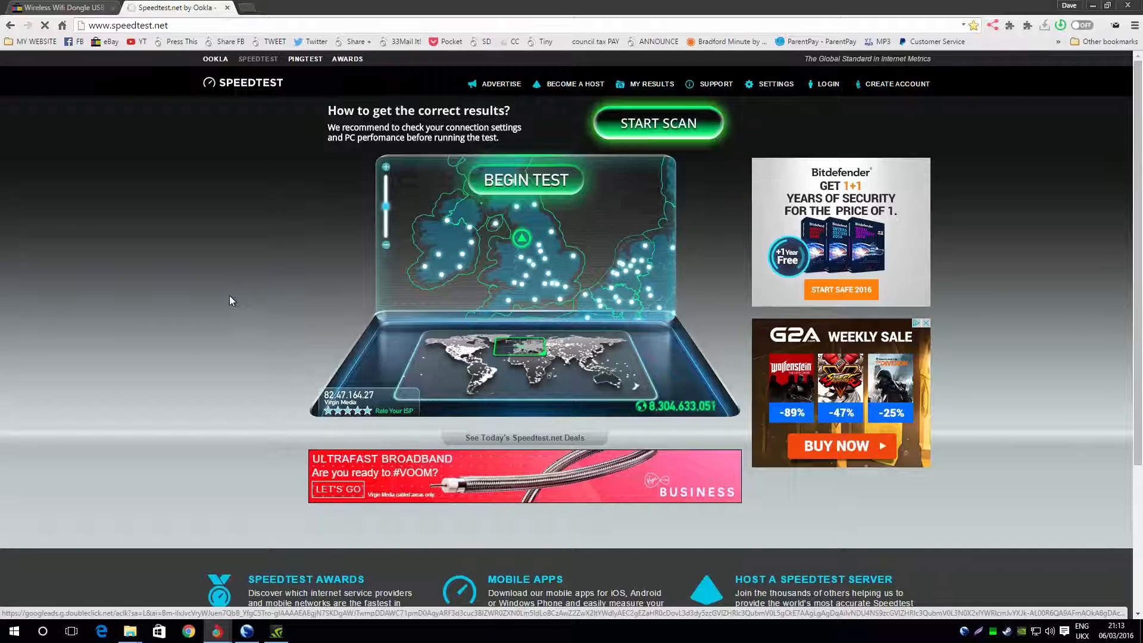
Step: Show the £2.89 LB-Link USB wifi dongle listing and scroll to its delivery details
click(60, 7)
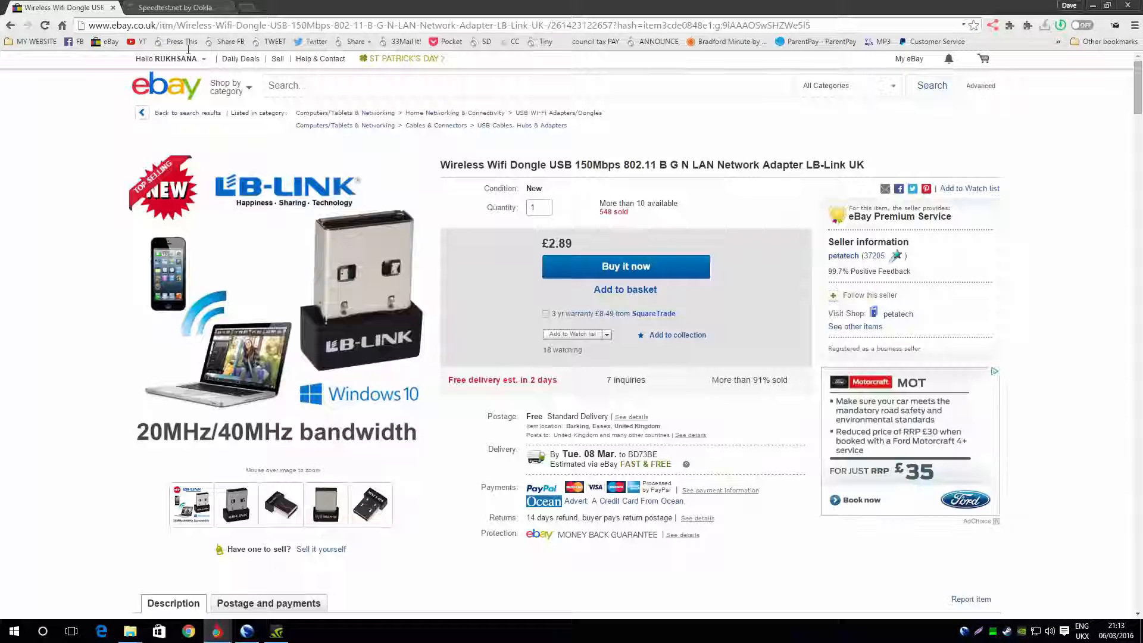
mouse_move(381, 283)
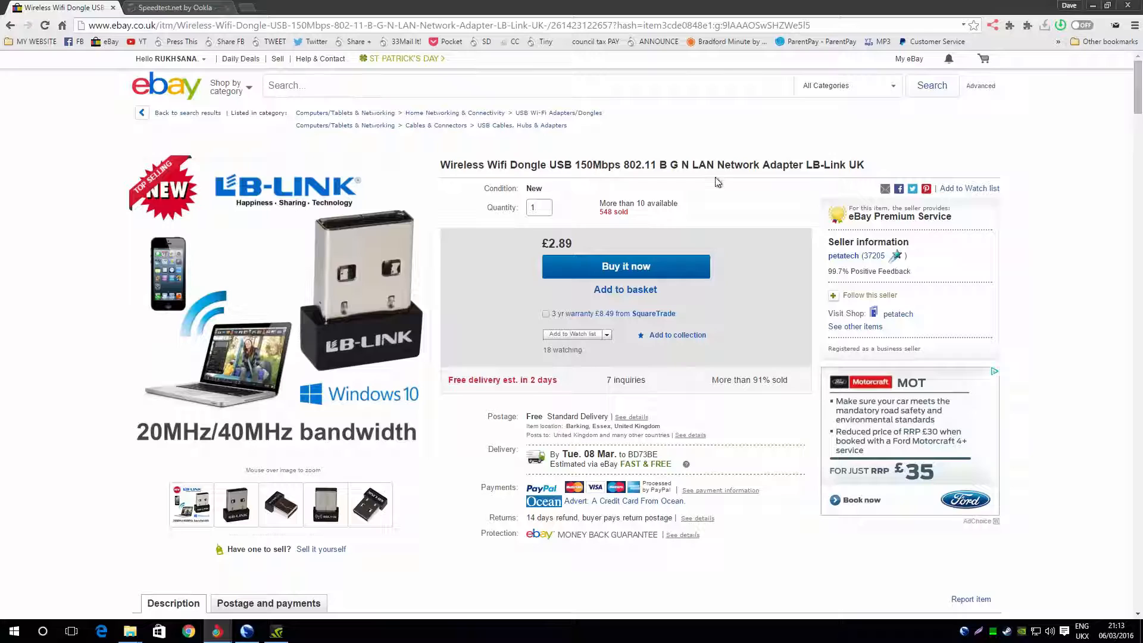
mouse_move(692, 177)
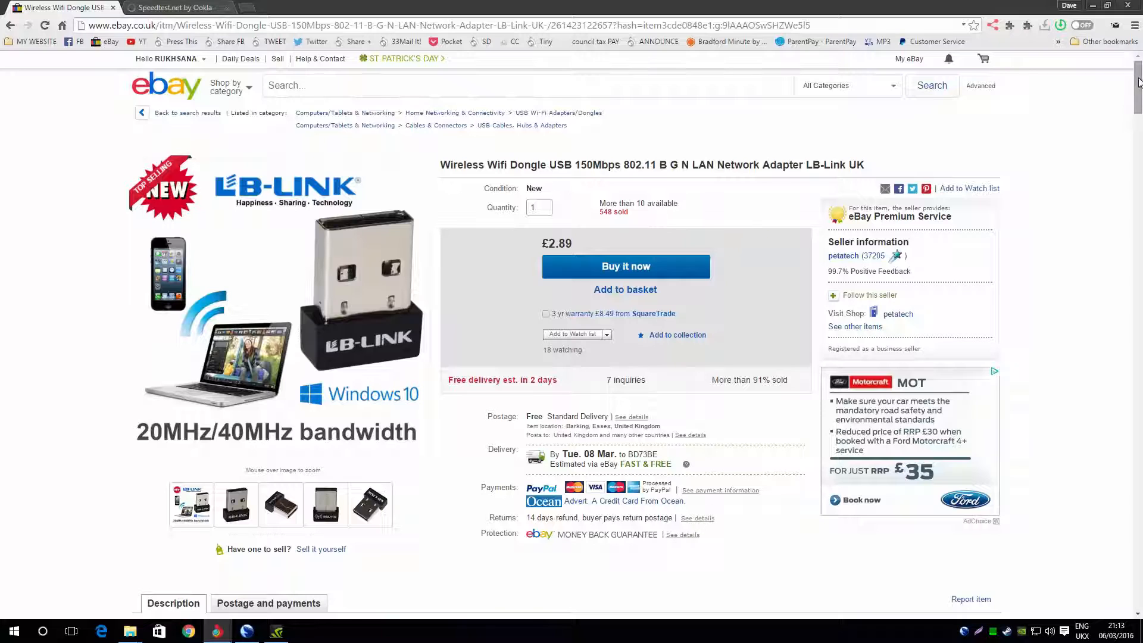
scroll(down, 3)
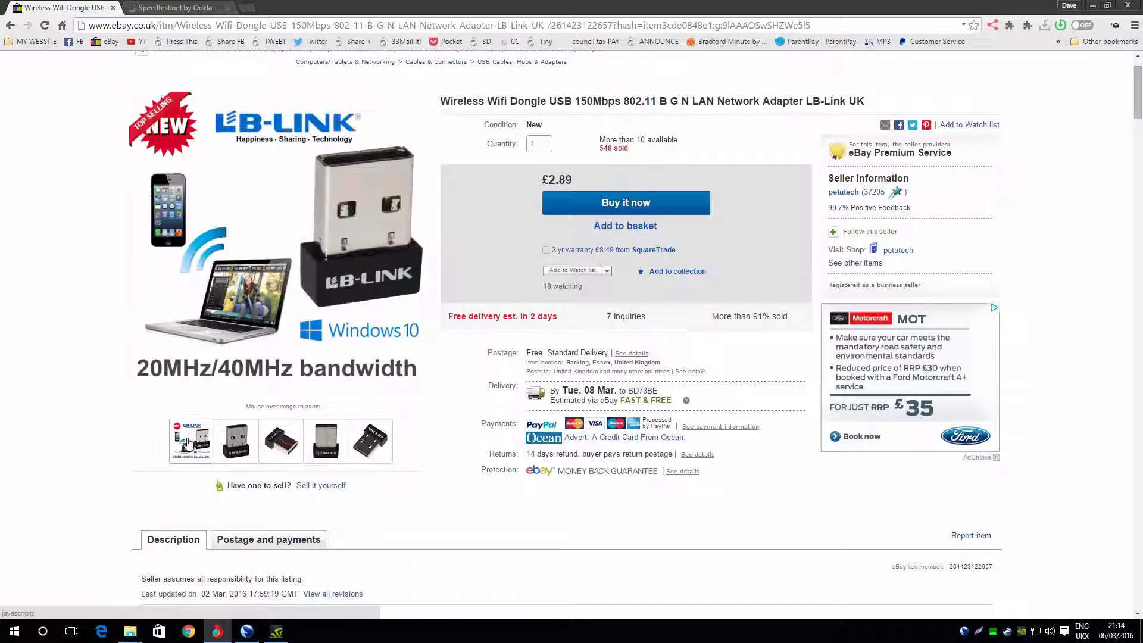
mouse_move(280, 440)
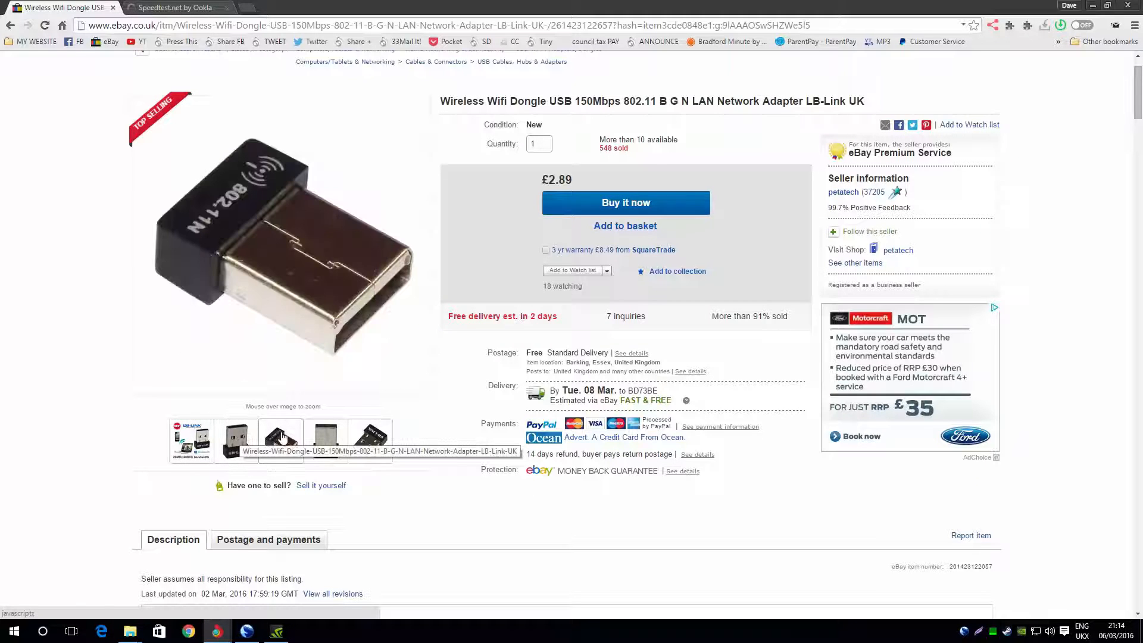
Step: Leave the dongle's product image and switch to the Speedtest.net by Ookla page
click(236, 440)
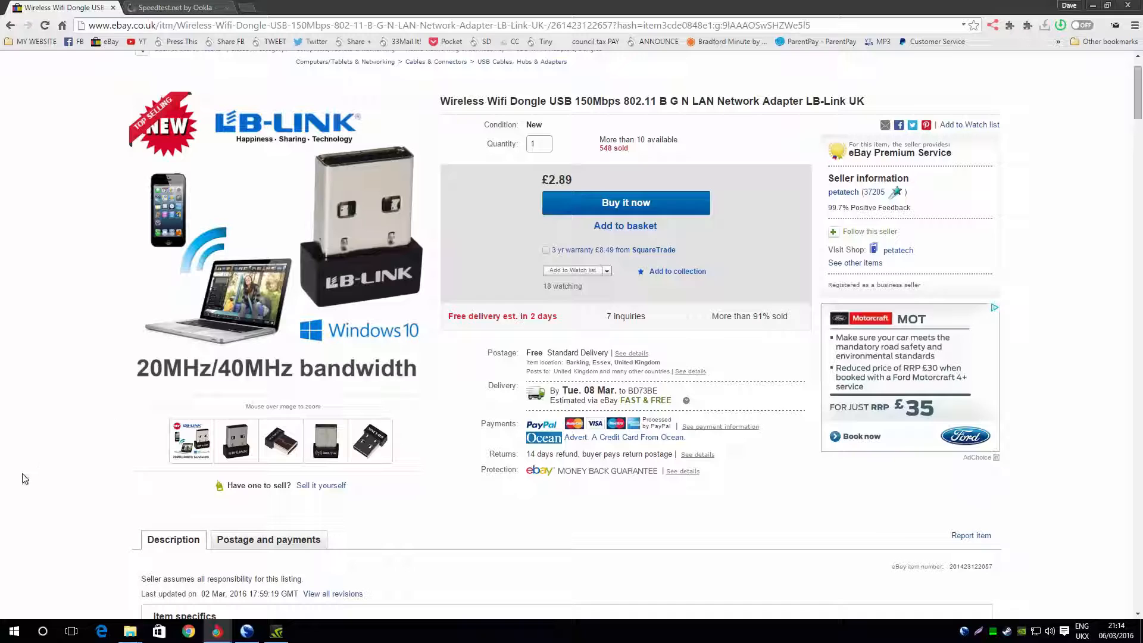
mouse_move(35, 481)
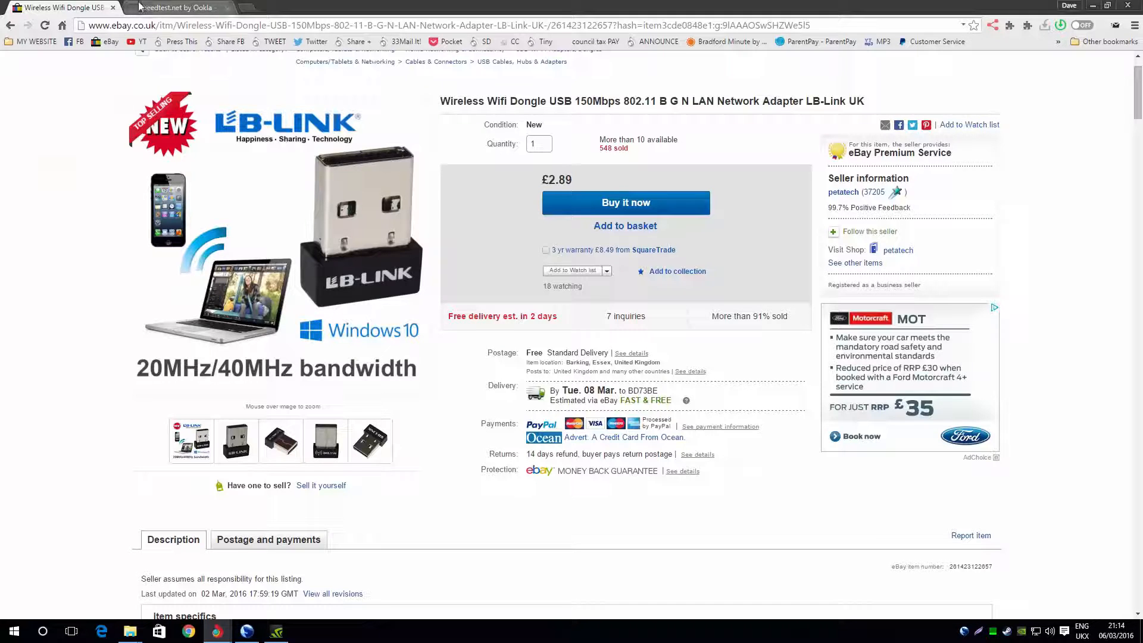
click(160, 8)
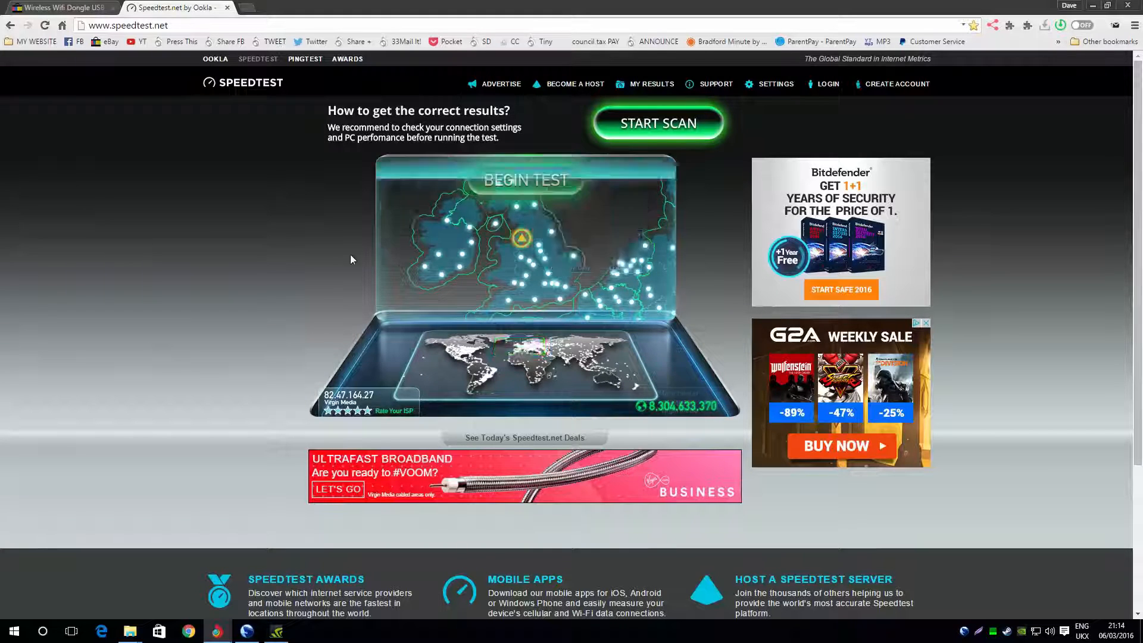
Step: Begin the Speedtest test and wait for 8 ms ping and 50.08 Mbps download
click(523, 180)
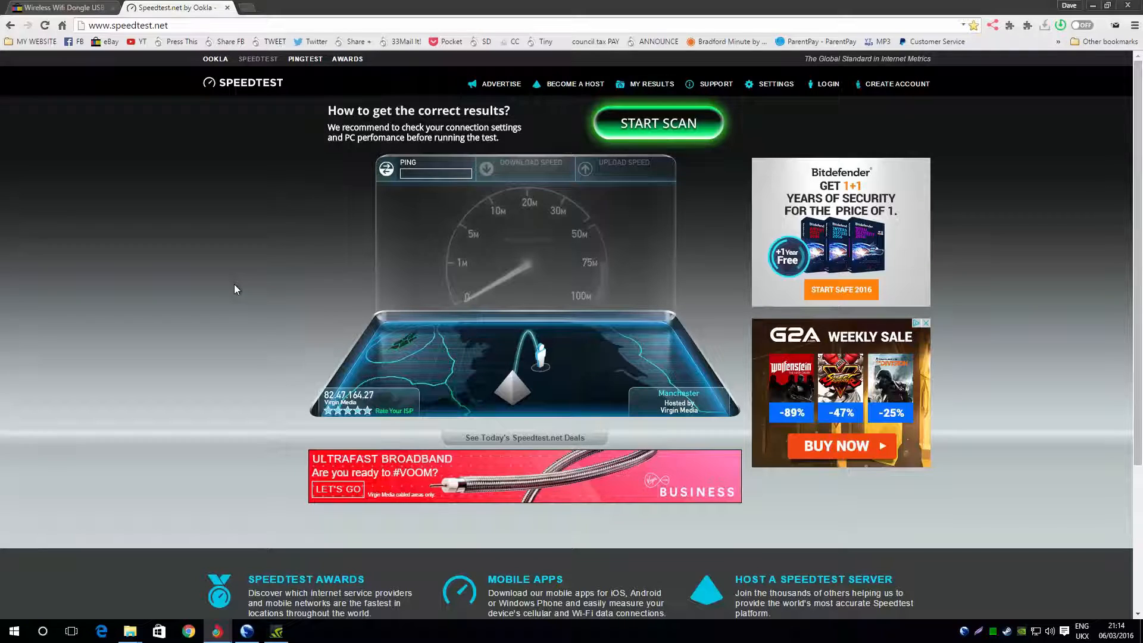
click(659, 123)
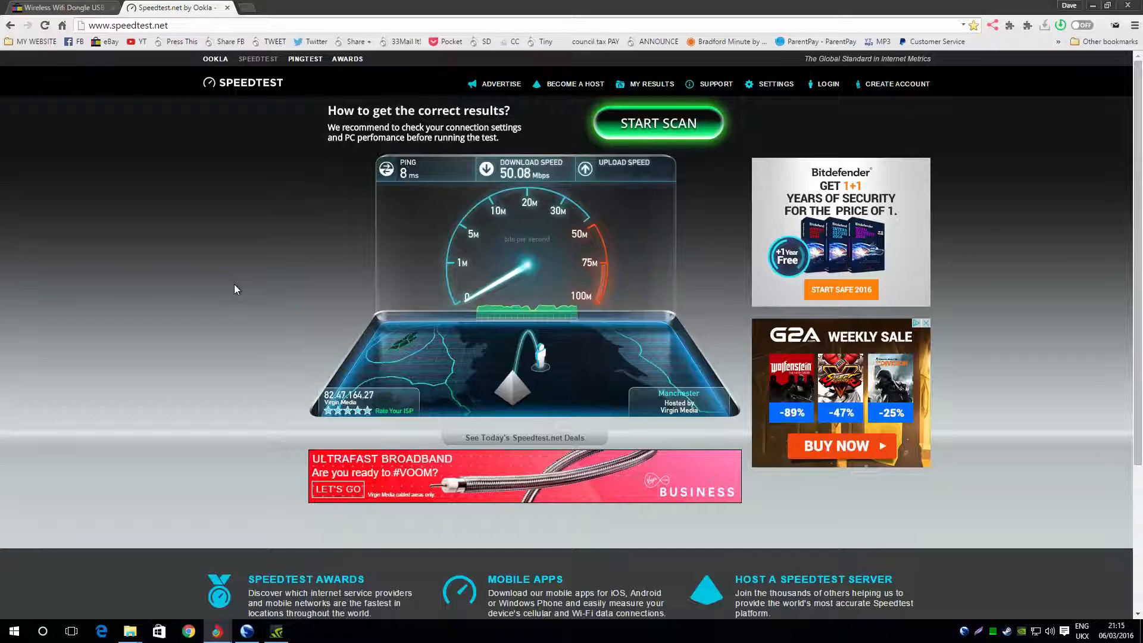
click(658, 123)
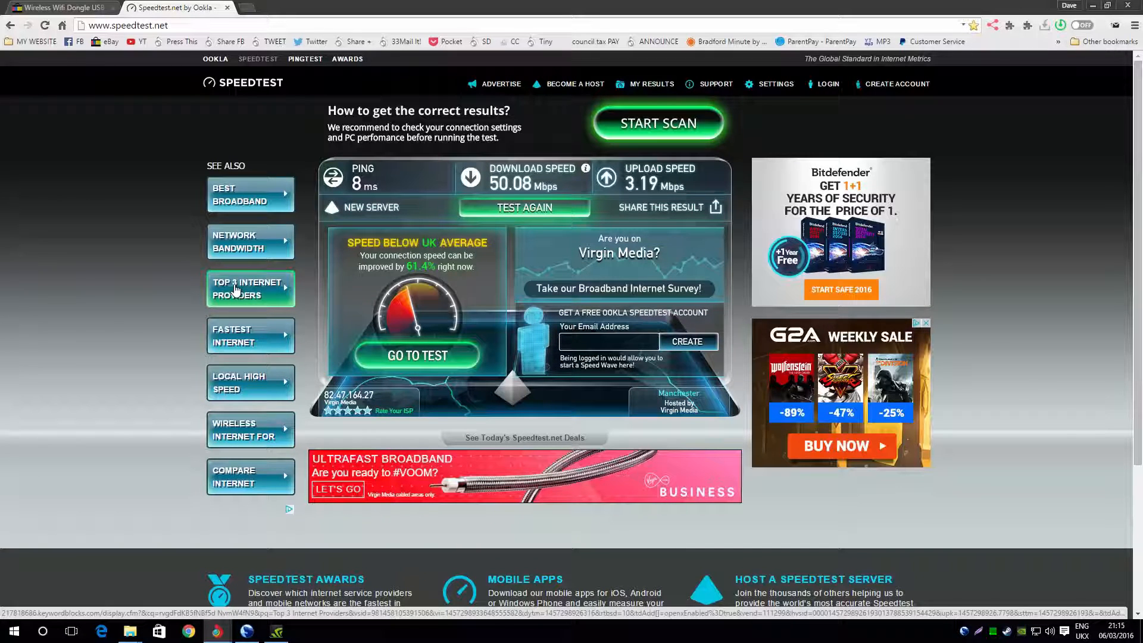
mouse_move(151, 304)
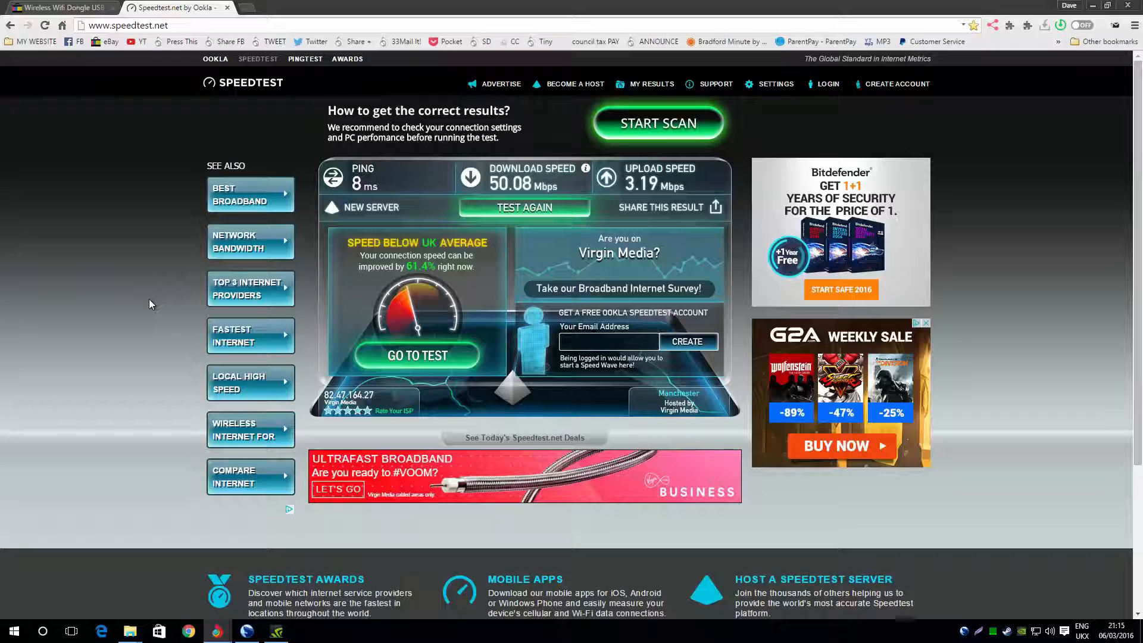
Step: After the 3.19 Mbps upload result appears, switch back to the LB-Link dongle listing
click(60, 7)
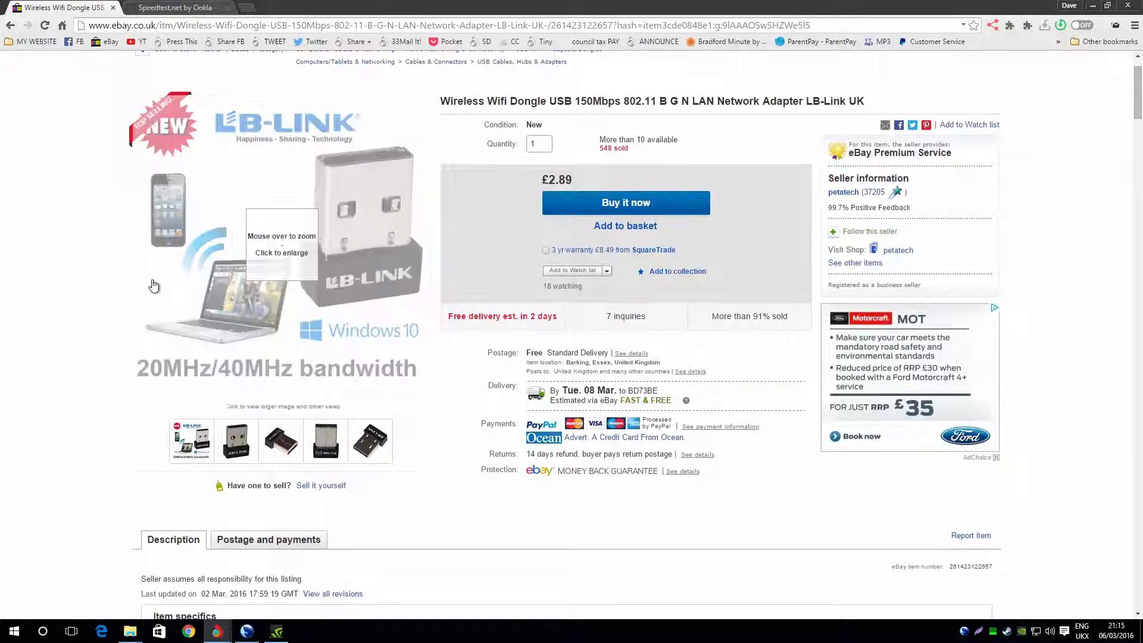
mouse_move(1107, 333)
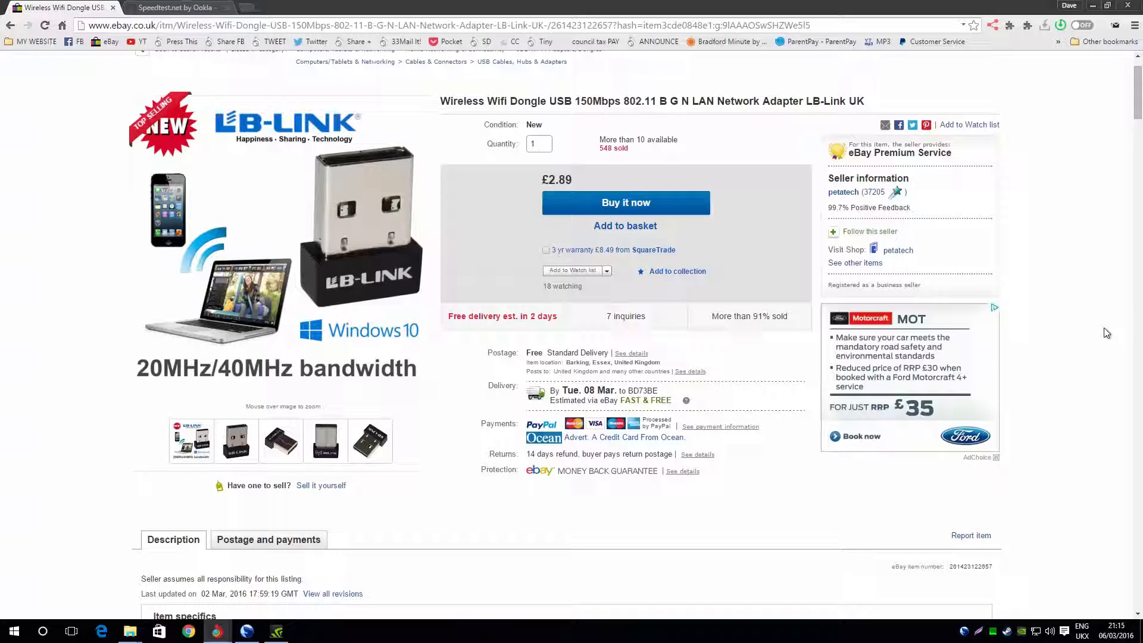